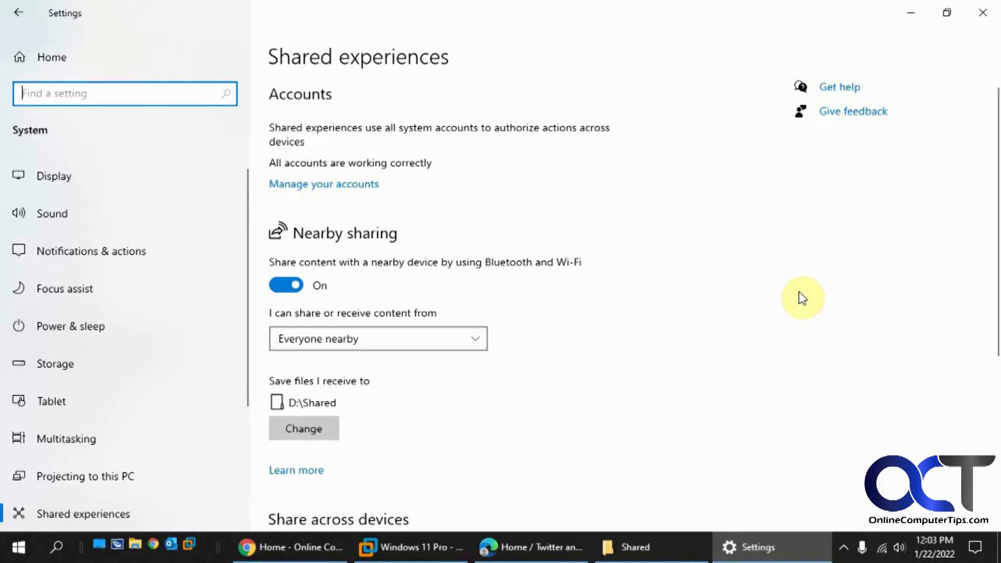
mouse_move(797, 298)
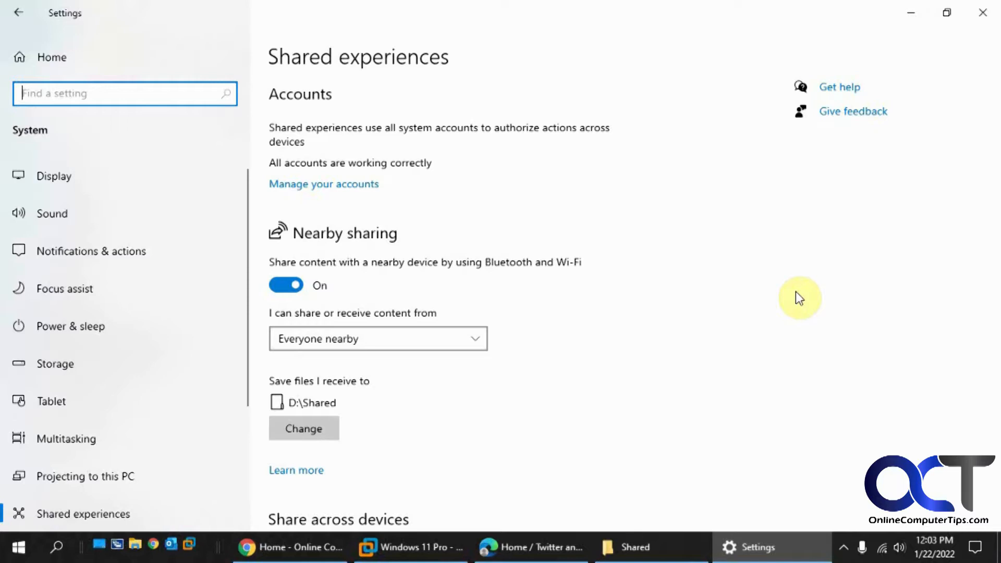
mouse_move(789, 292)
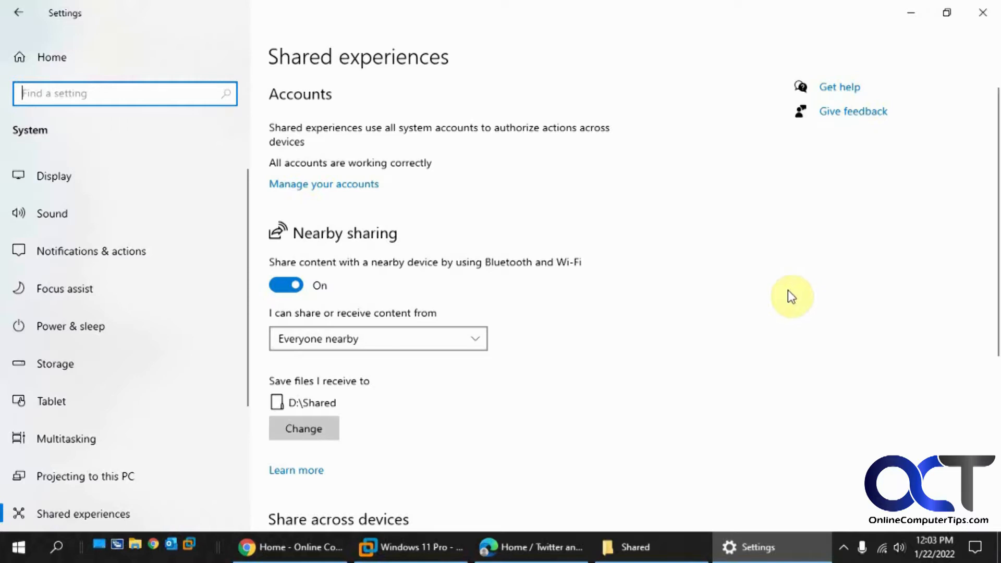
mouse_move(780, 288)
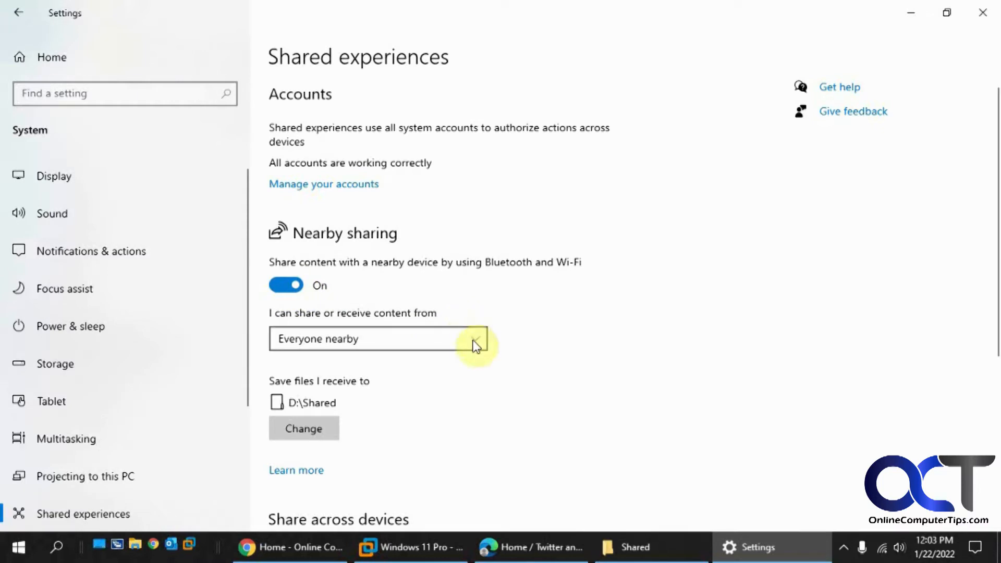
- Expand the 'I can share or receive content from' choices: Everyone nearby and My devices only
left_click(377, 338)
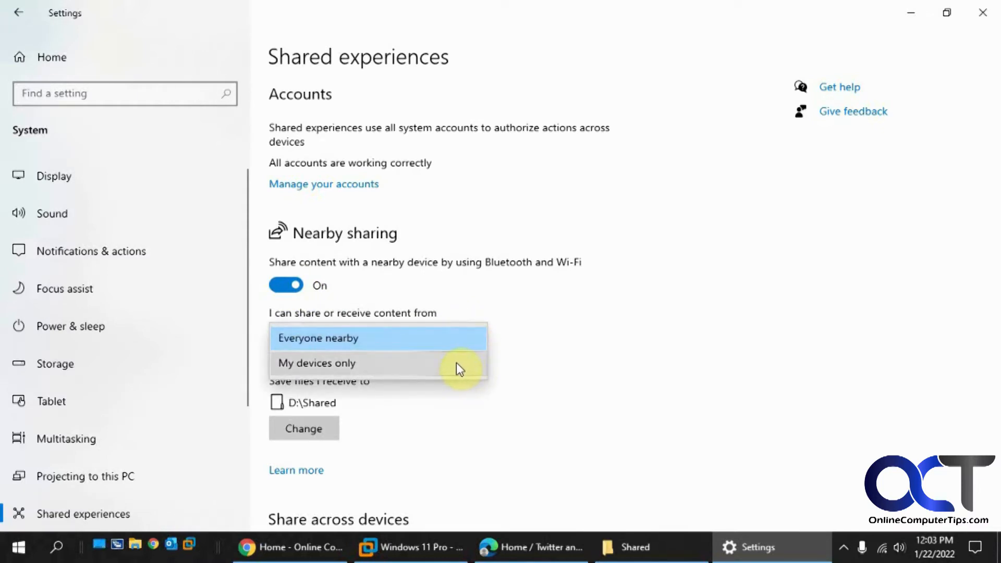
mouse_move(431, 369)
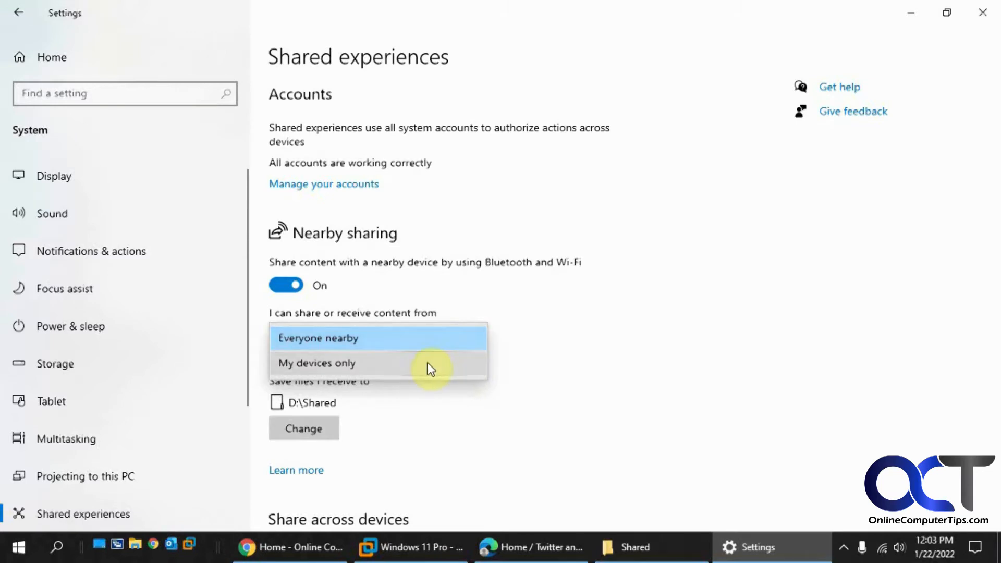
mouse_move(383, 341)
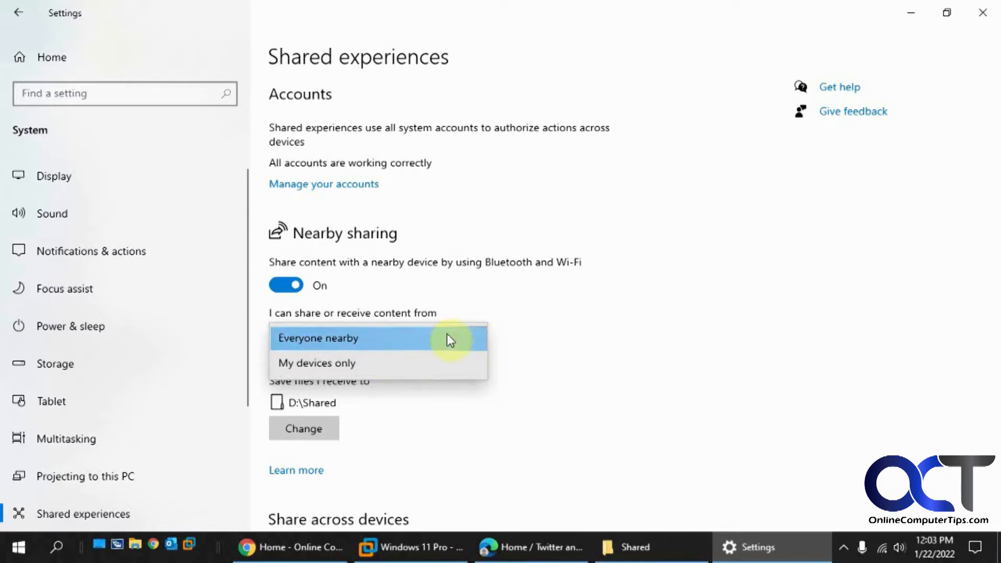
mouse_move(605, 330)
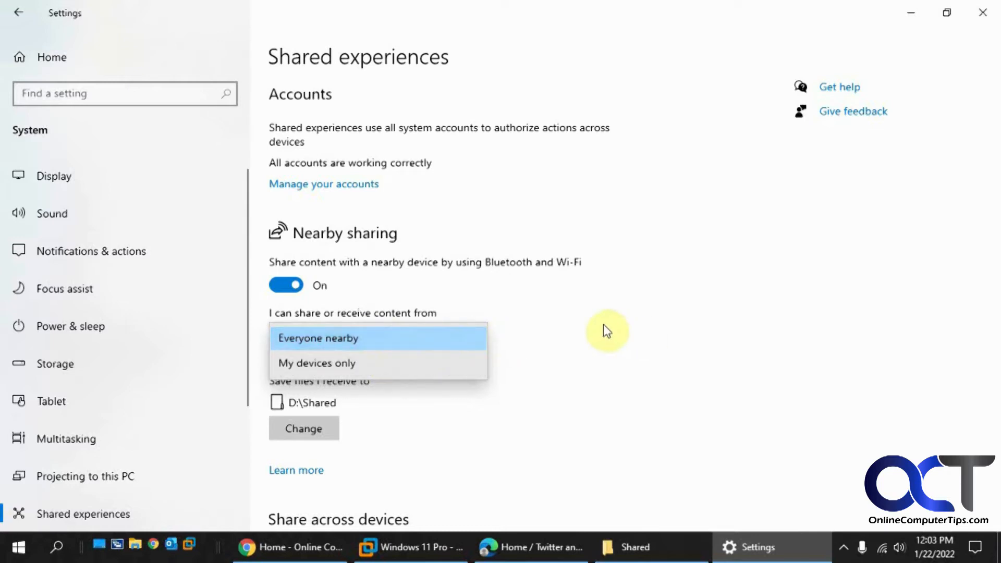
- Keep Everyone nearby, glance at the D:\Shared folder, then return and review Share across devices
left_click(318, 338)
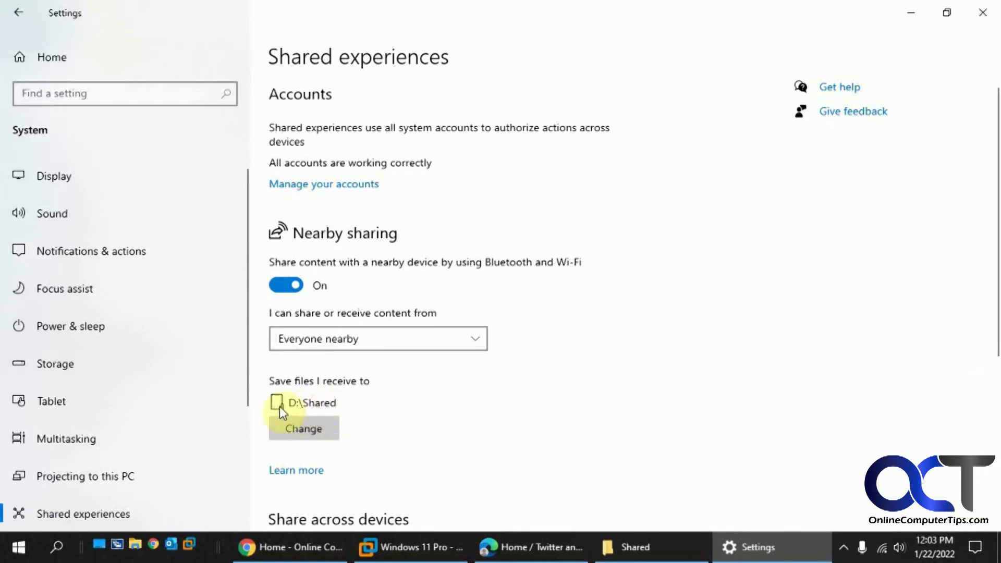
mouse_move(322, 409)
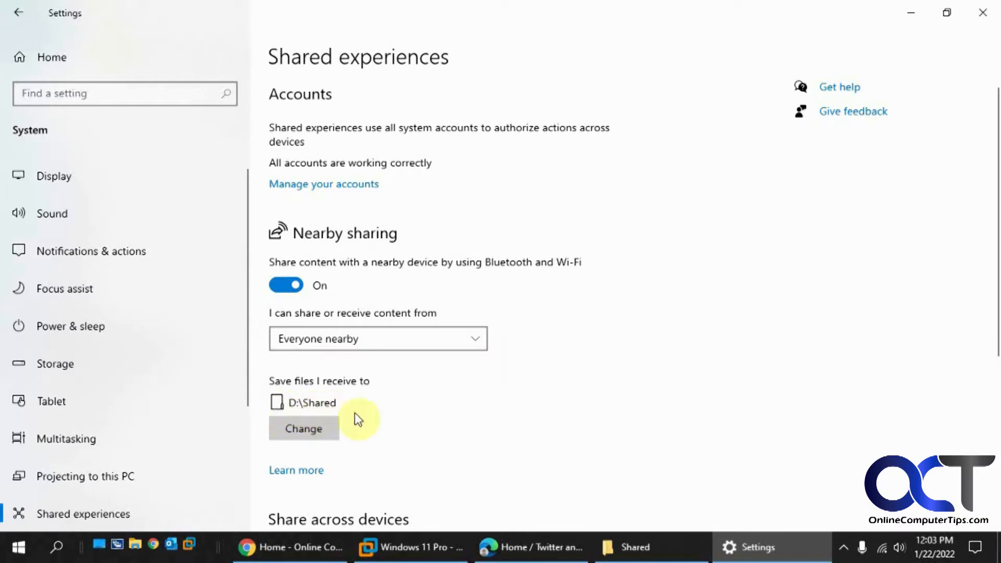
left_click(634, 561)
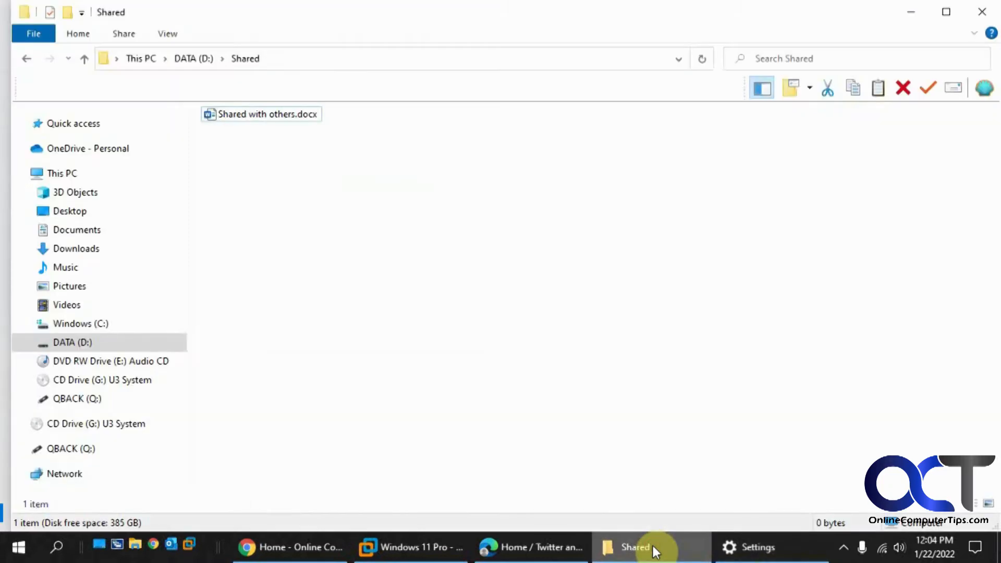
left_click(758, 548)
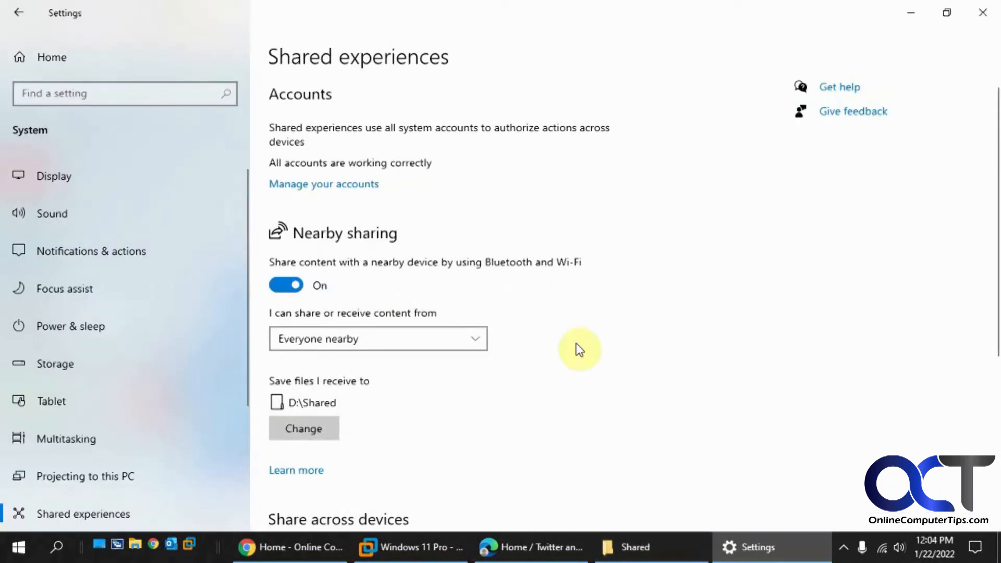
scroll("down", 3)
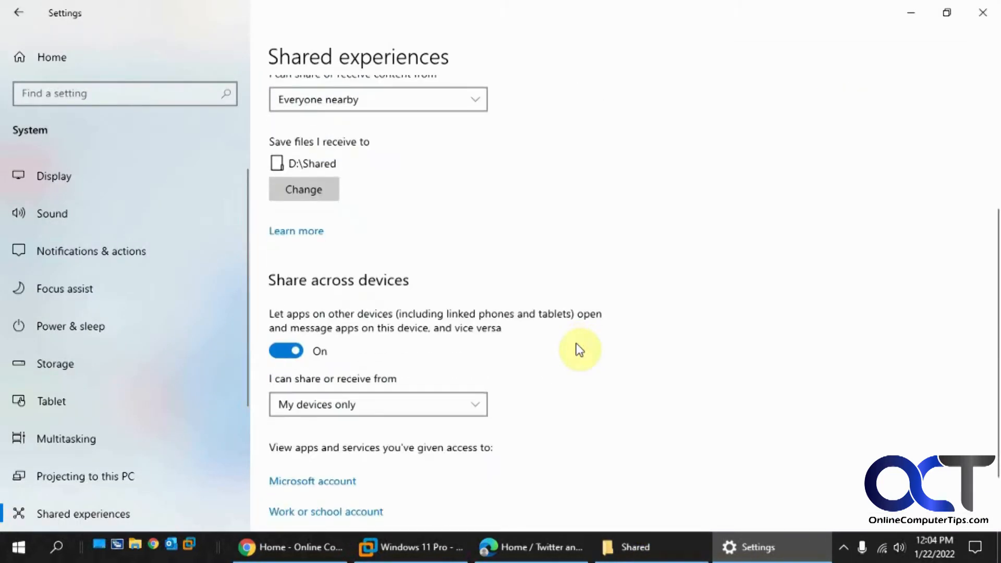
mouse_move(526, 330)
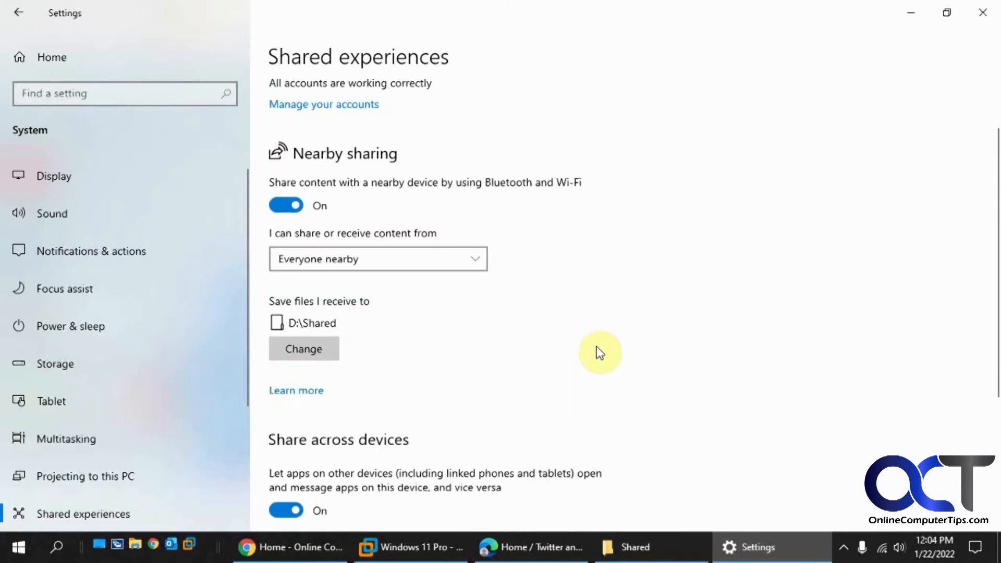
mouse_move(319, 212)
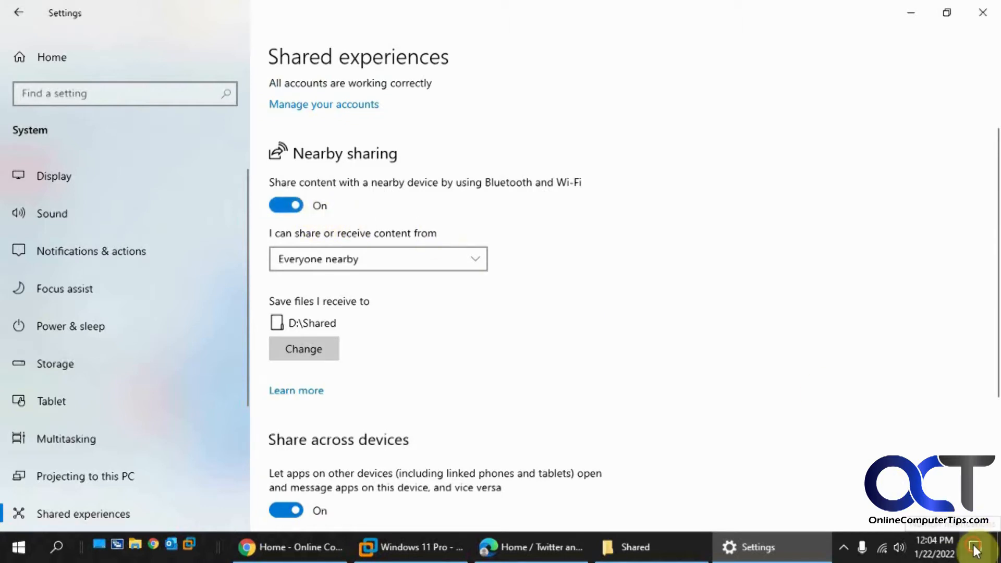
left_click(974, 544)
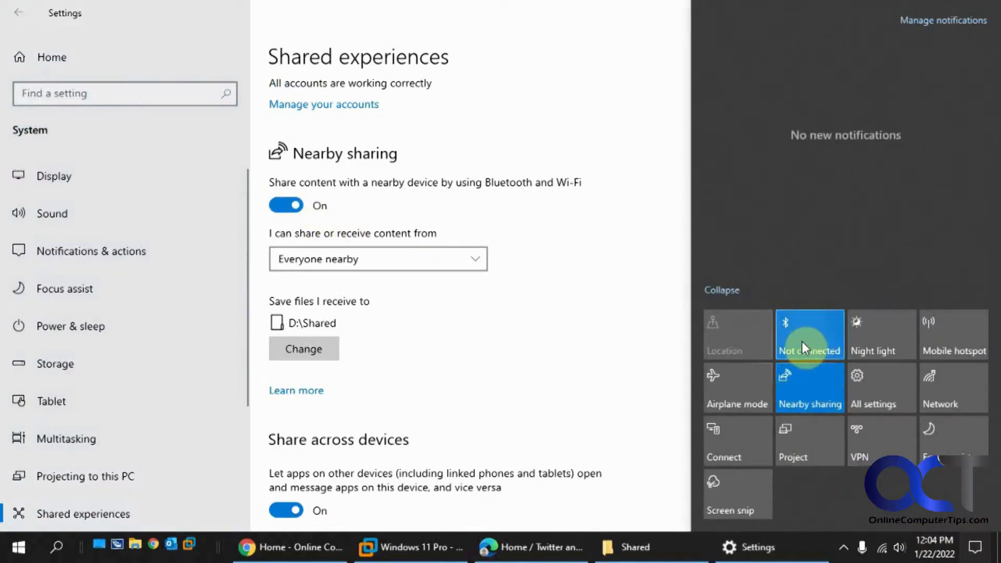
mouse_move(807, 394)
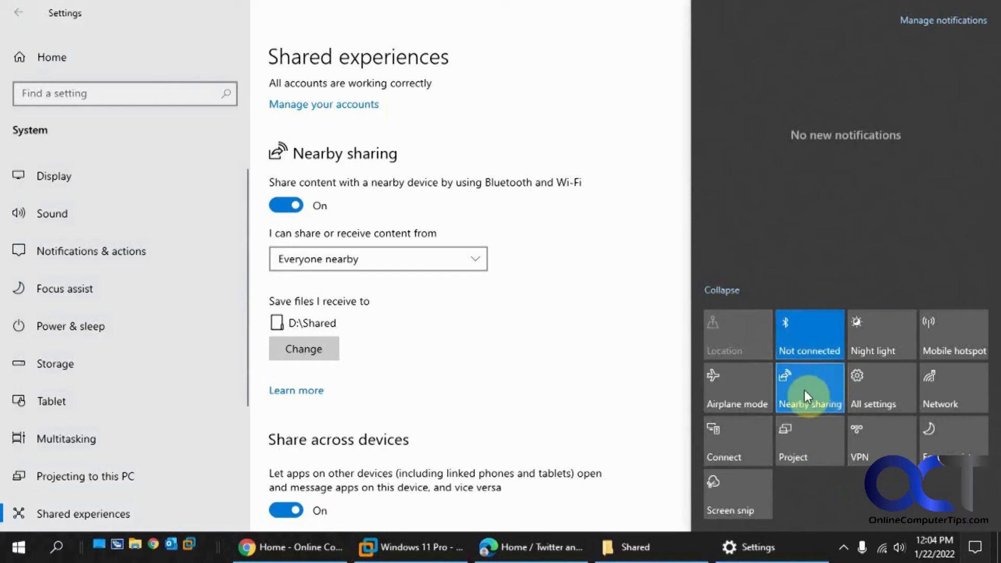
mouse_move(611, 363)
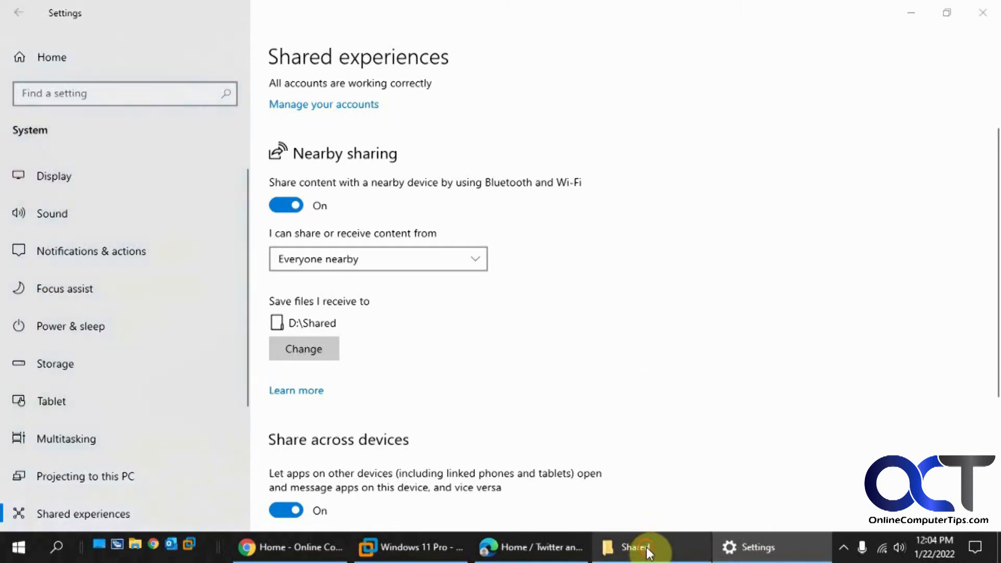
- Share 'Shared with others.docx' from D:\Shared to the nearby PC Lappy
left_click(647, 553)
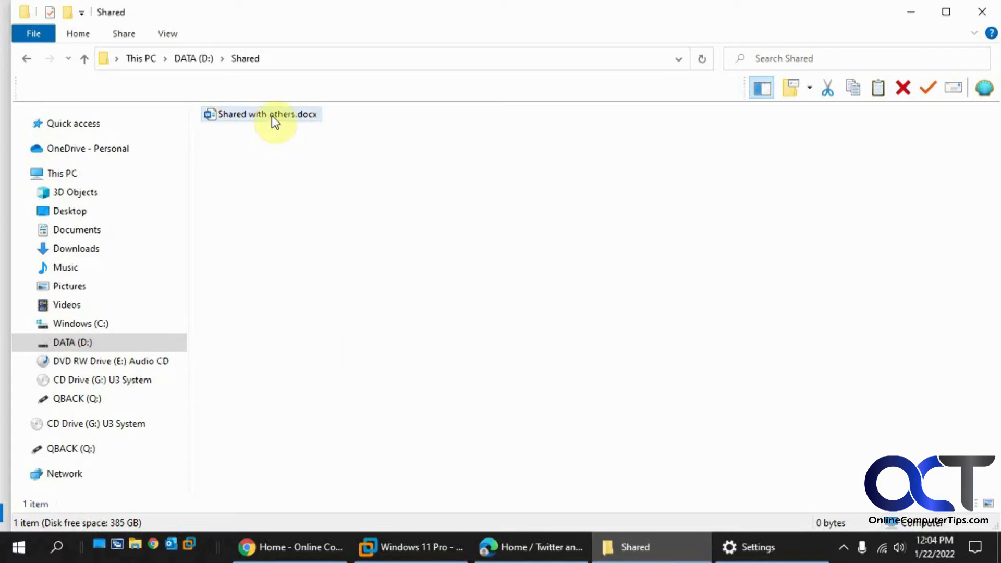
right_click(266, 114)
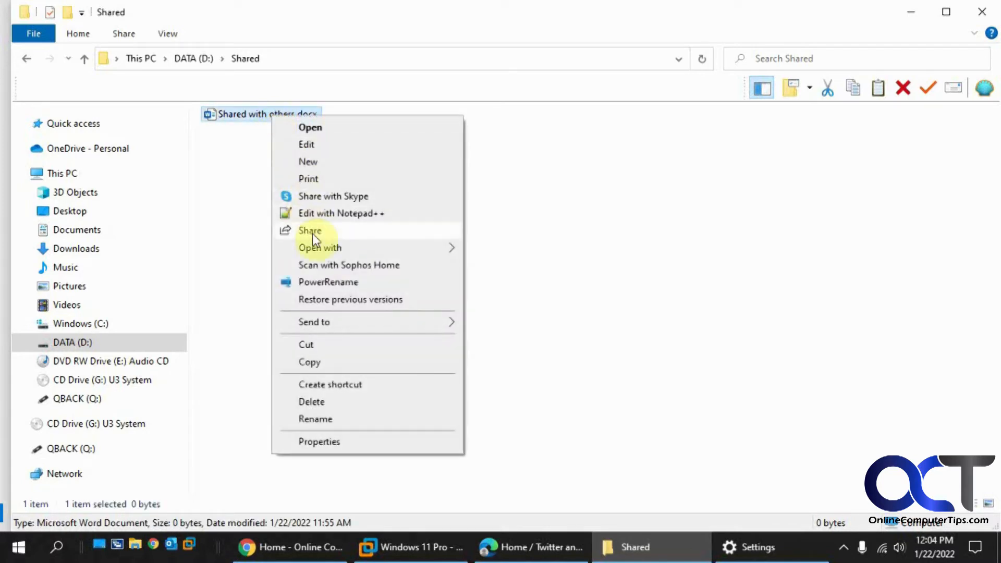
left_click(311, 230)
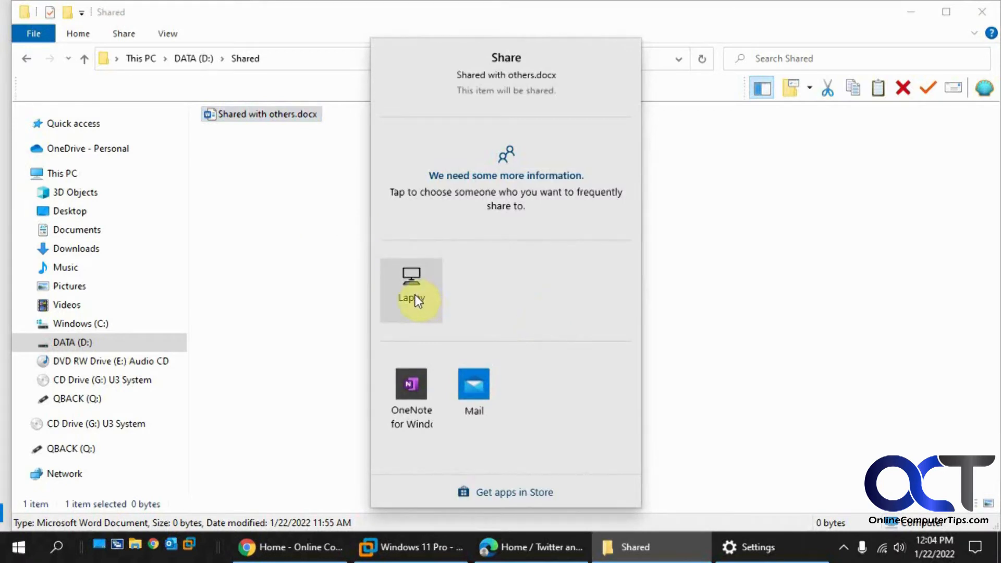
left_click(411, 290)
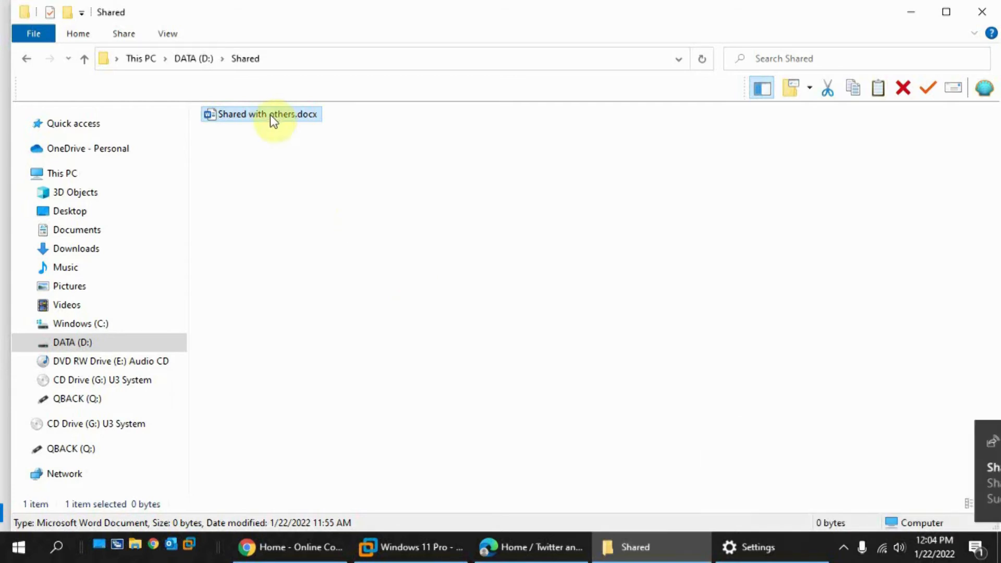
mouse_move(307, 196)
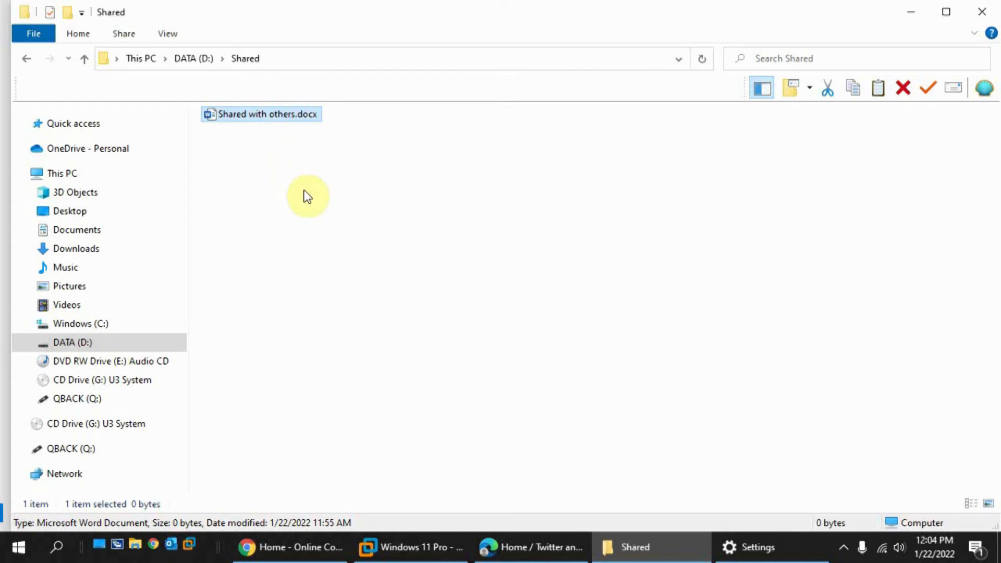
mouse_move(447, 269)
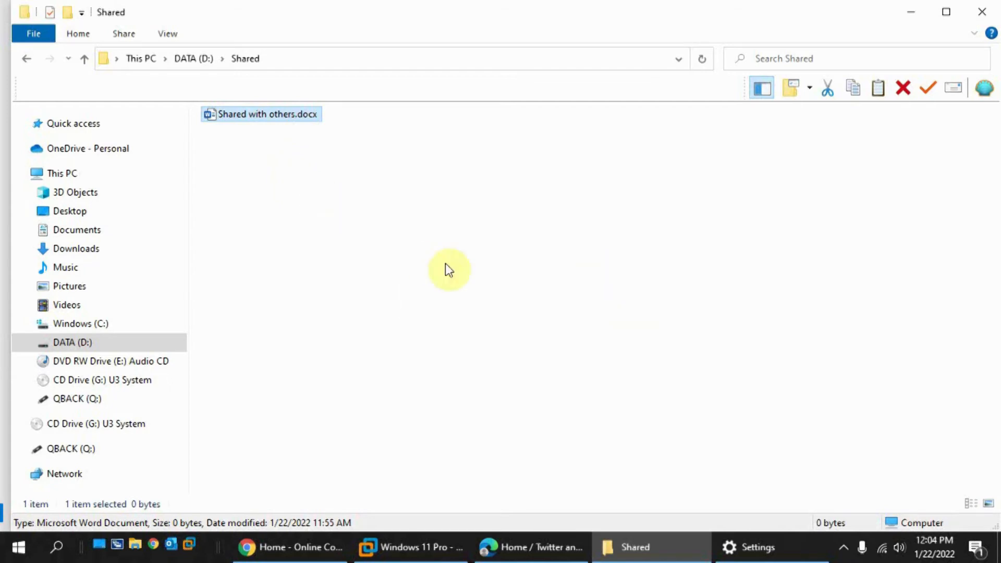
mouse_move(630, 348)
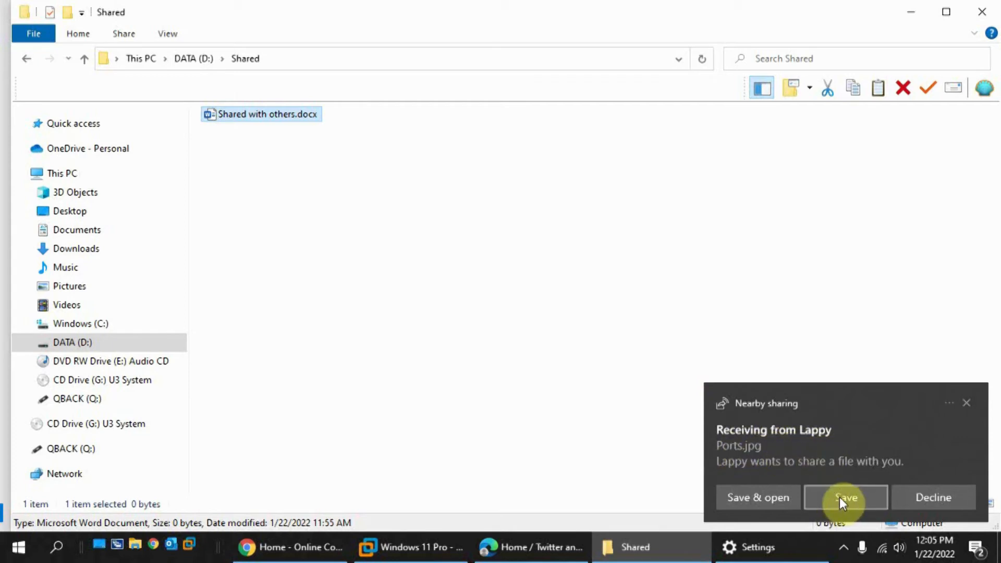
- Save the incoming Ports.jpg from Lappy into D:\Shared
left_click(845, 498)
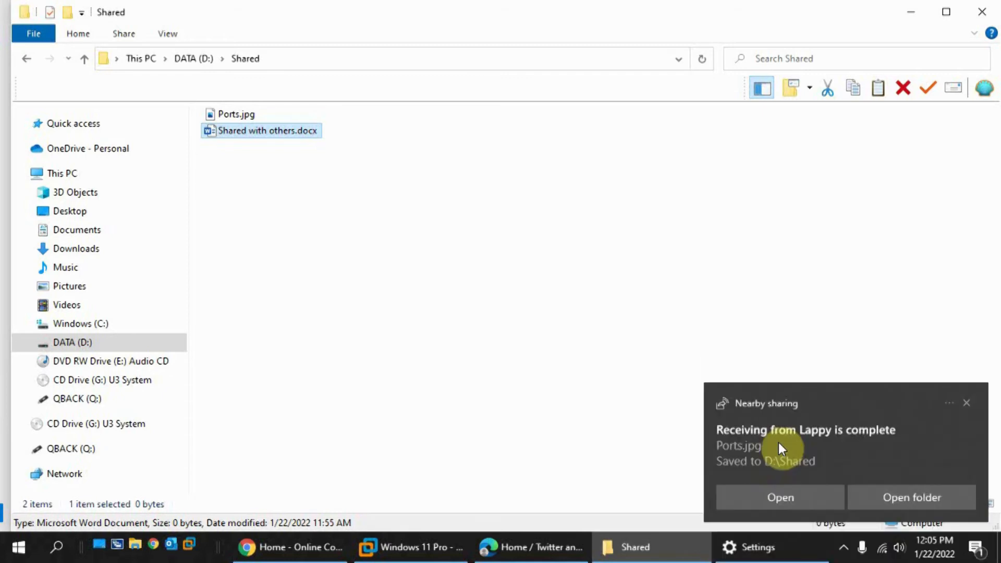
mouse_move(939, 463)
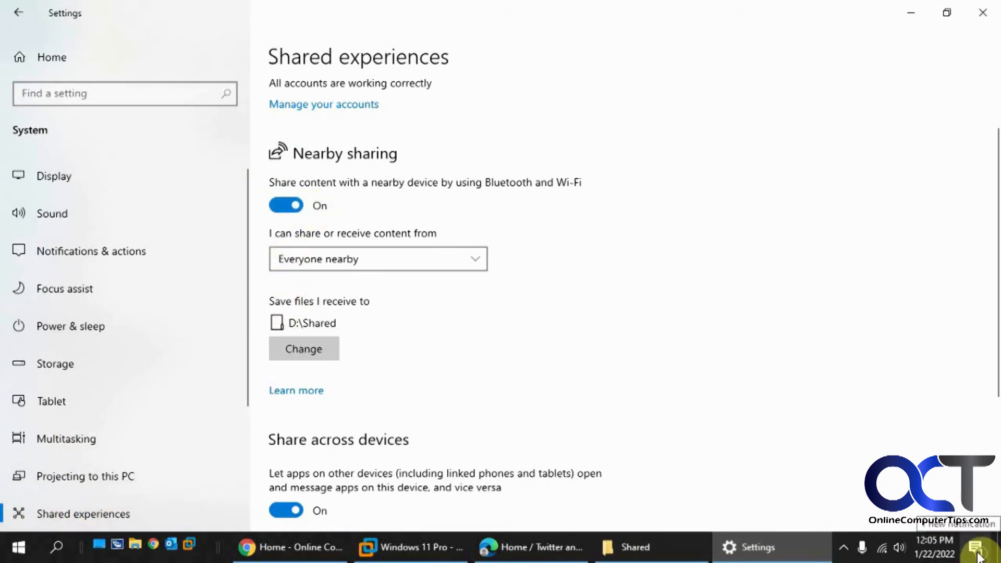
- View the Action Center notice that Ports.jpg was received and saved to D:\Shared
left_click(976, 546)
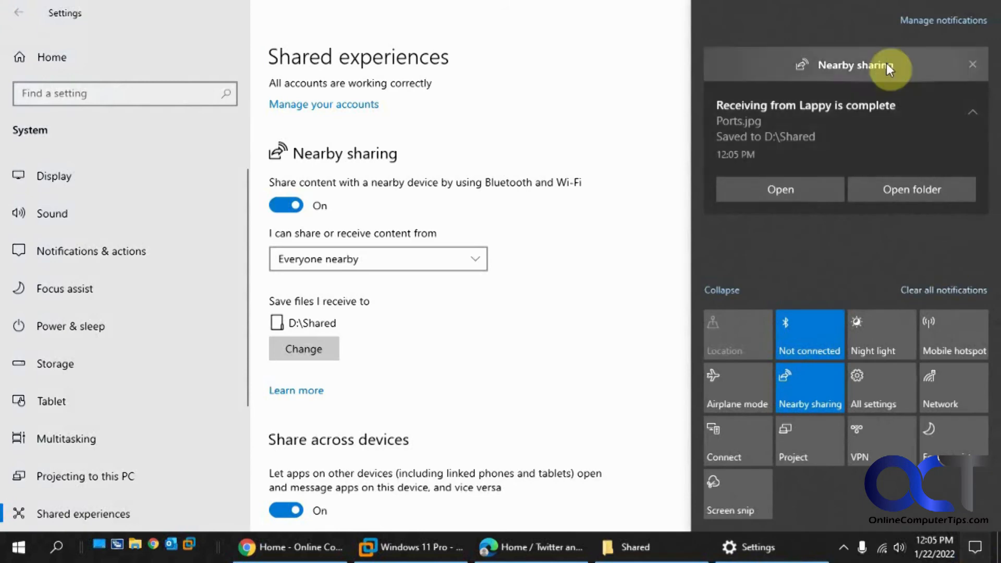
left_click(638, 248)
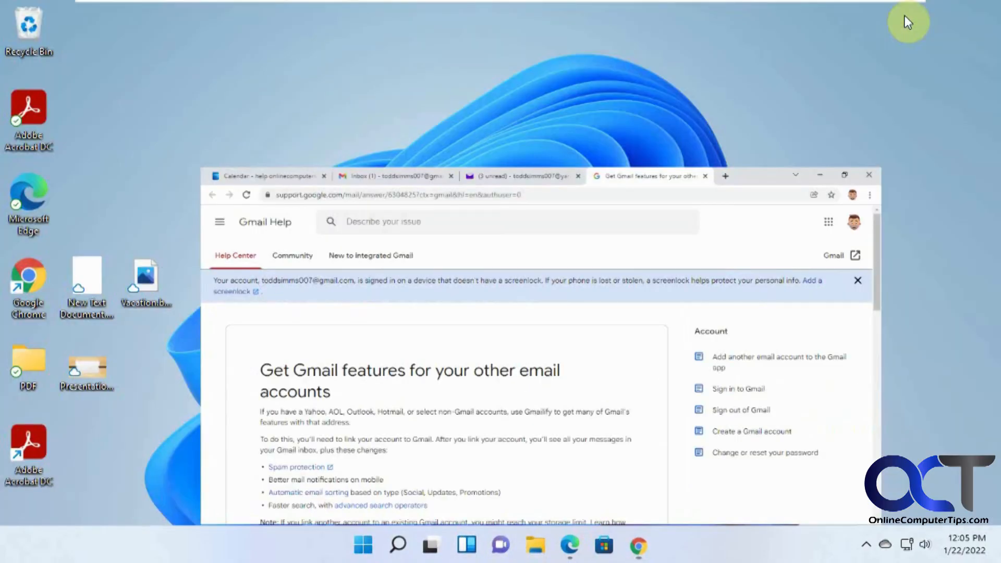
- Show the Windows 11 Nearby sharing page set to Everyone nearby, saving to Downloads
left_click(363, 546)
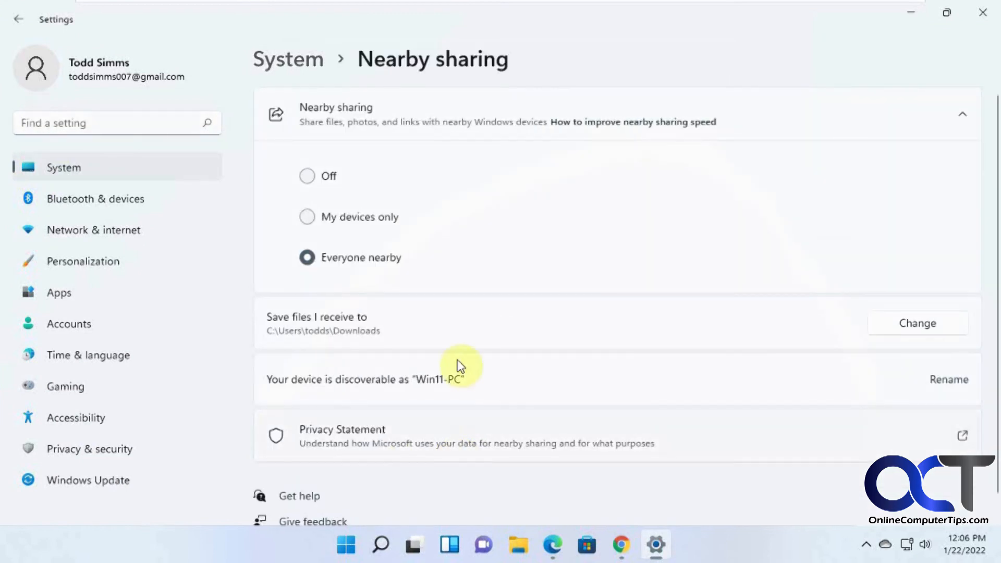
mouse_move(394, 397)
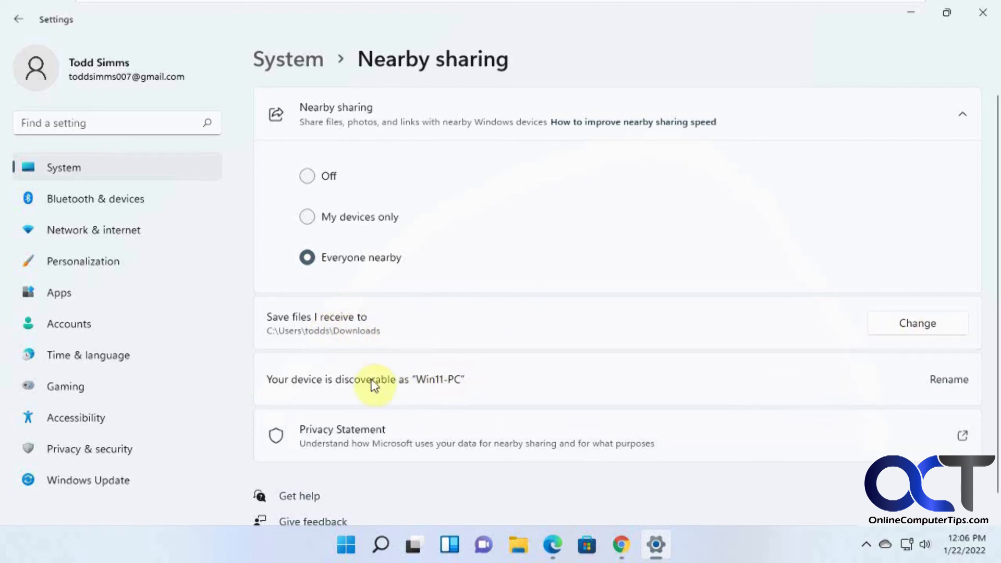
mouse_move(441, 390)
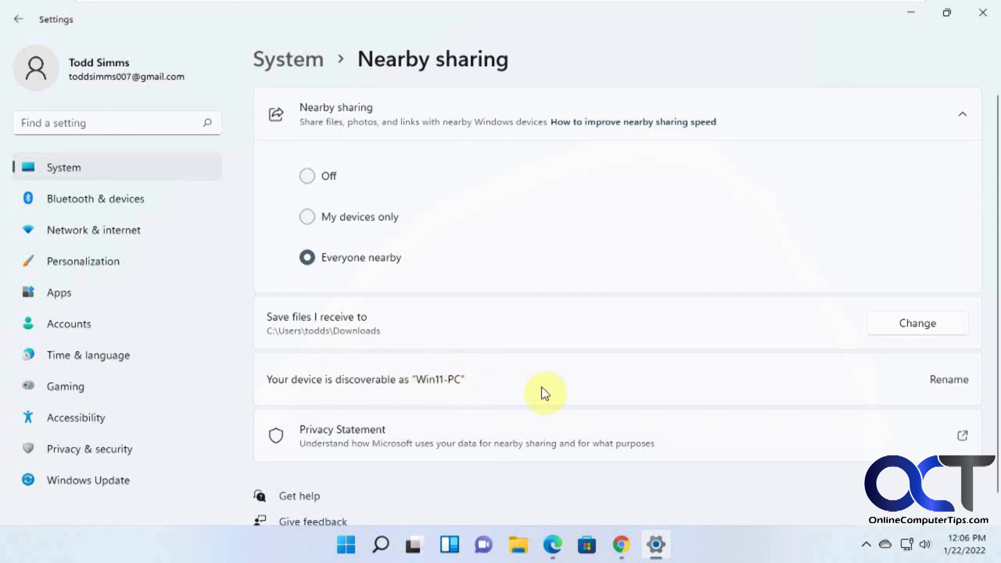
mouse_move(543, 356)
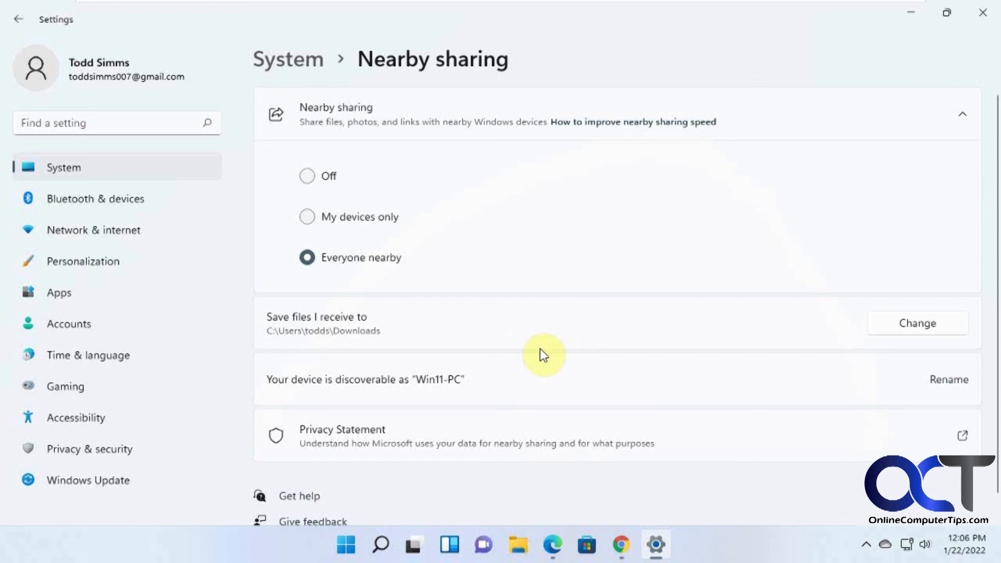
mouse_move(922, 82)
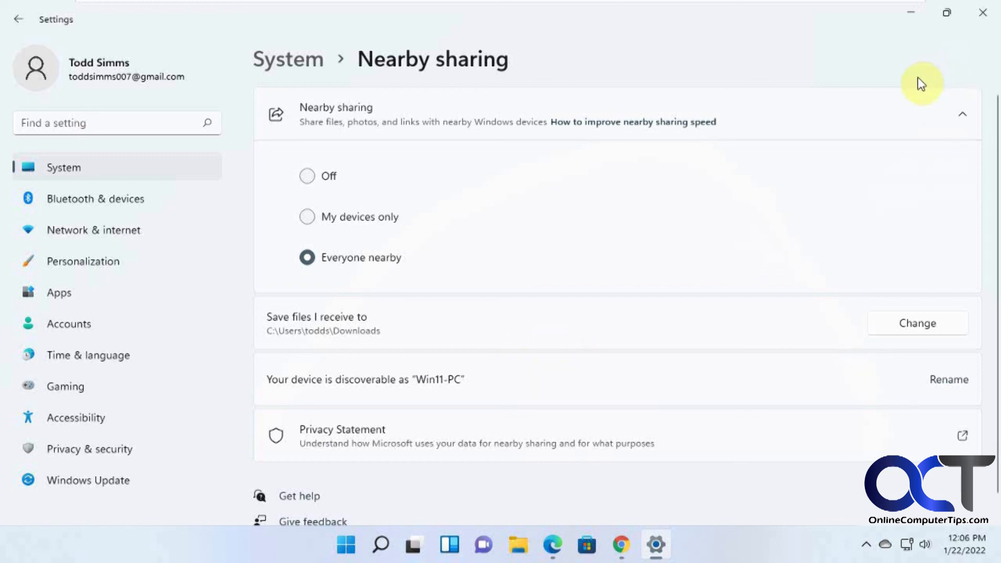